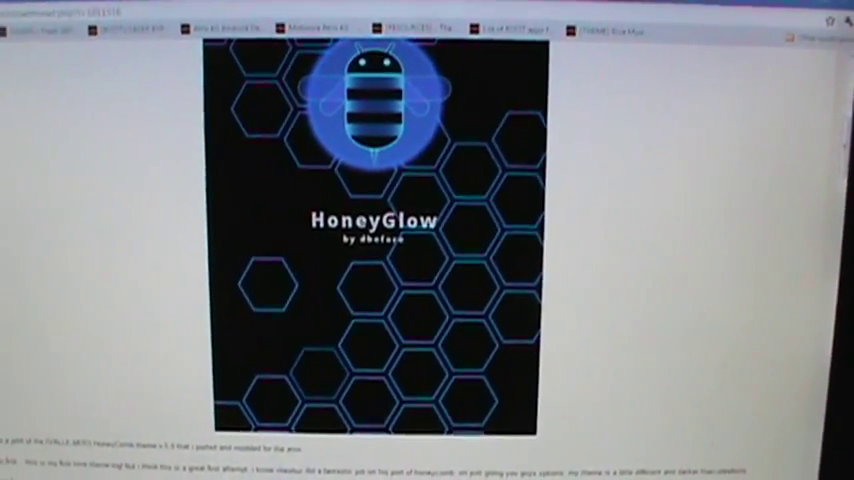
scroll(down, 3)
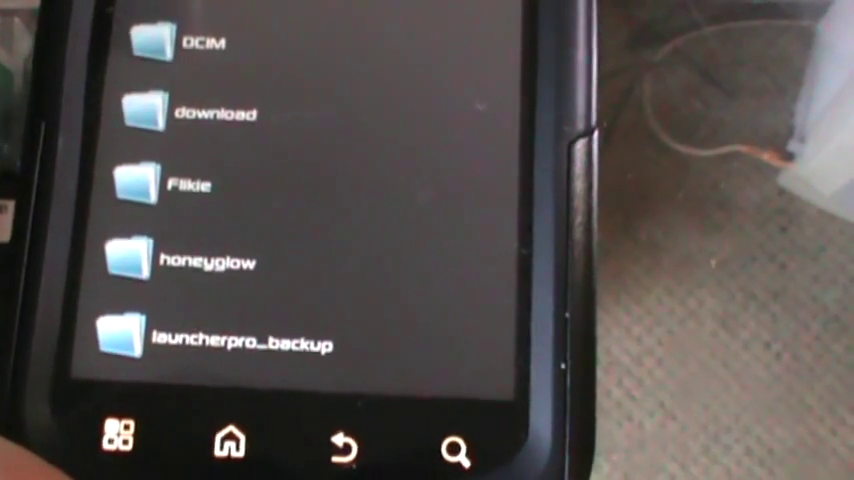
scroll(down, 3)
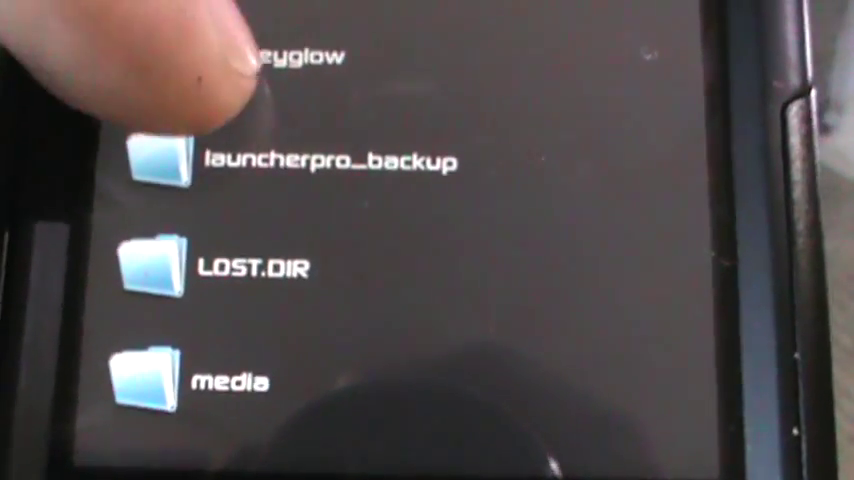